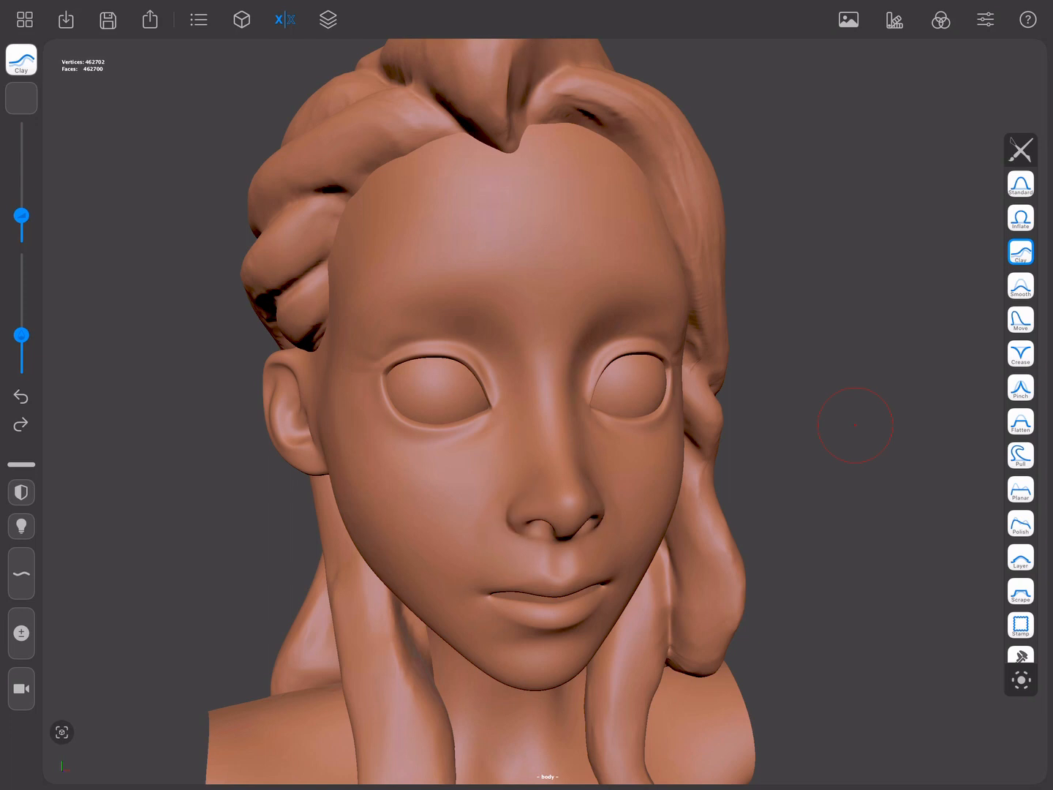
Step: Switch from the Standard brush to the Mask tool, scrolling the tool list
{"action": "left_click", "coordinate": [1020, 183]}
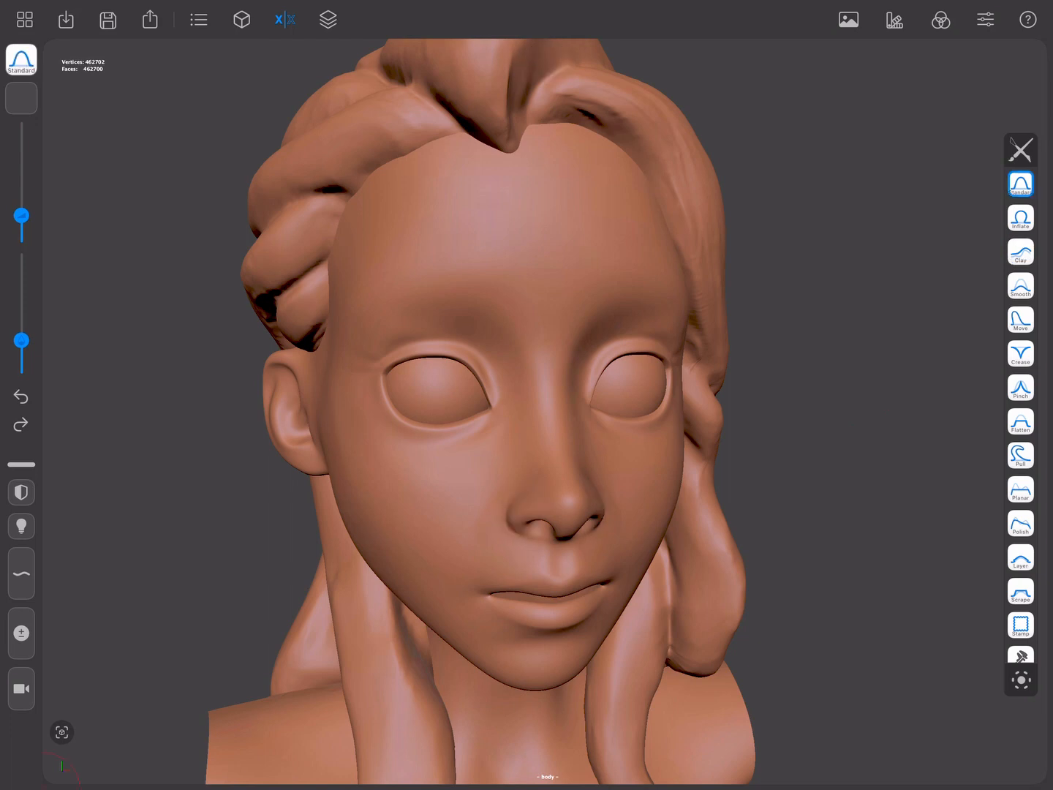
{"action": "left_click", "coordinate": [1020, 615]}
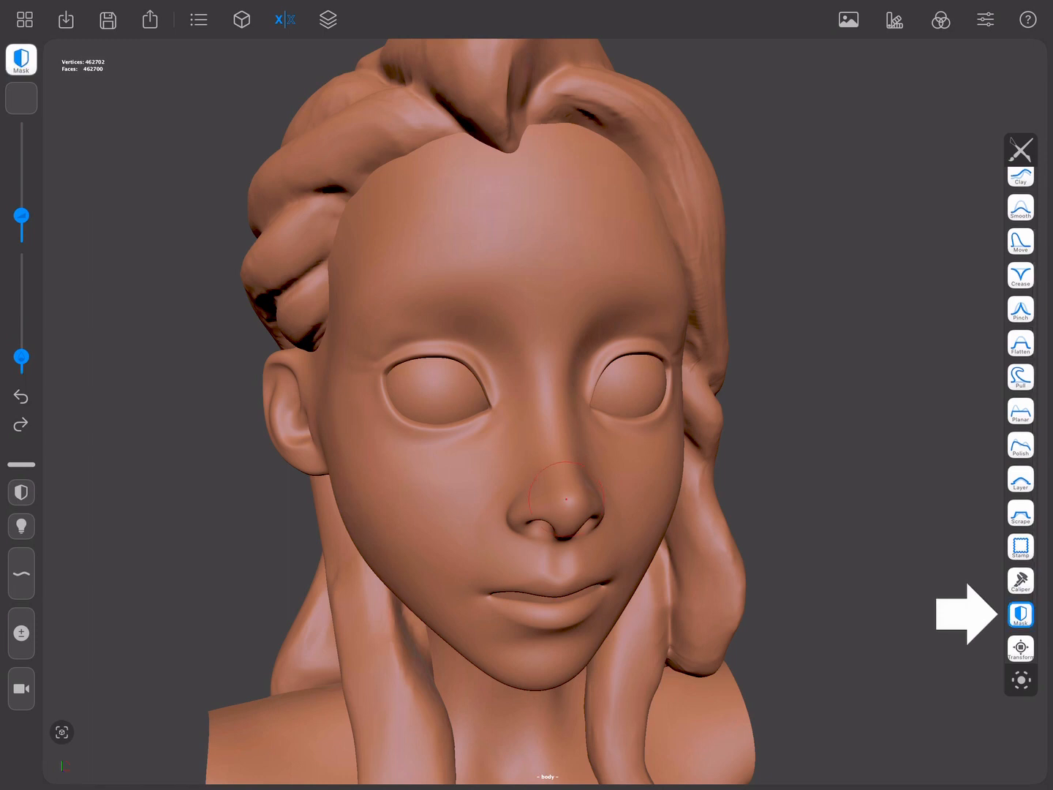
{"action": "left_click_drag", "start_coordinate": [557, 482], "coordinate": [558, 432]}
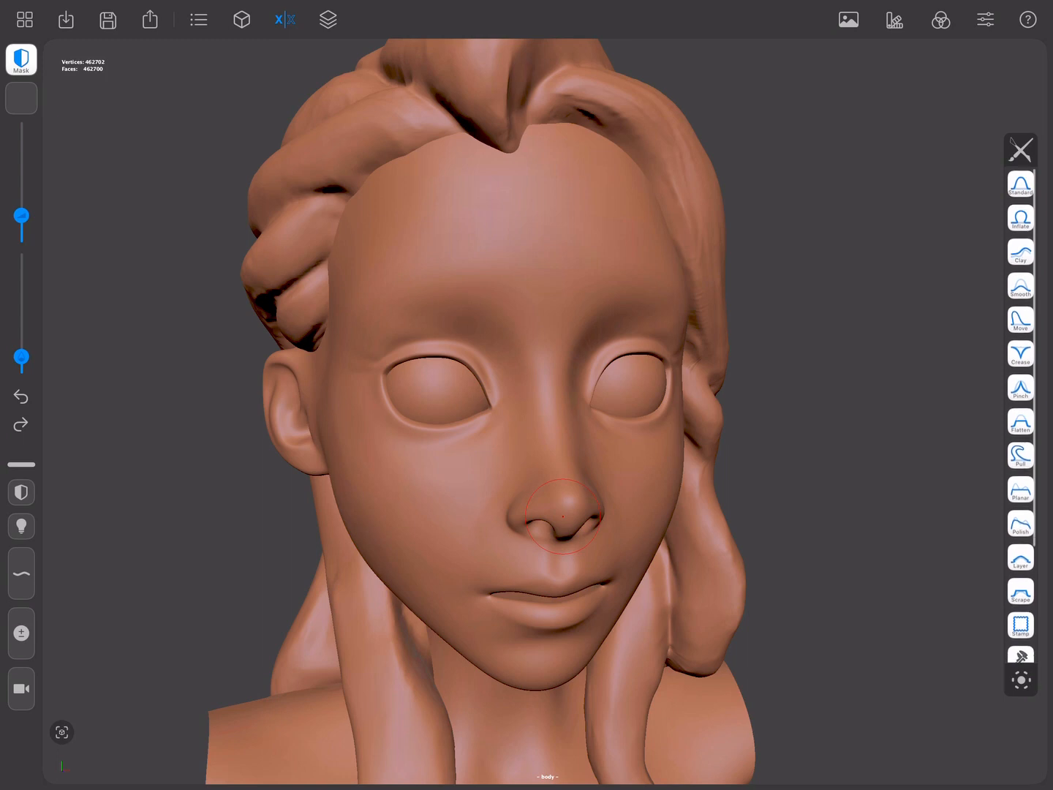
Step: Select the Mask tool and paint a mask stroke across the nose bridge
{"action": "left_click", "coordinate": [1020, 183]}
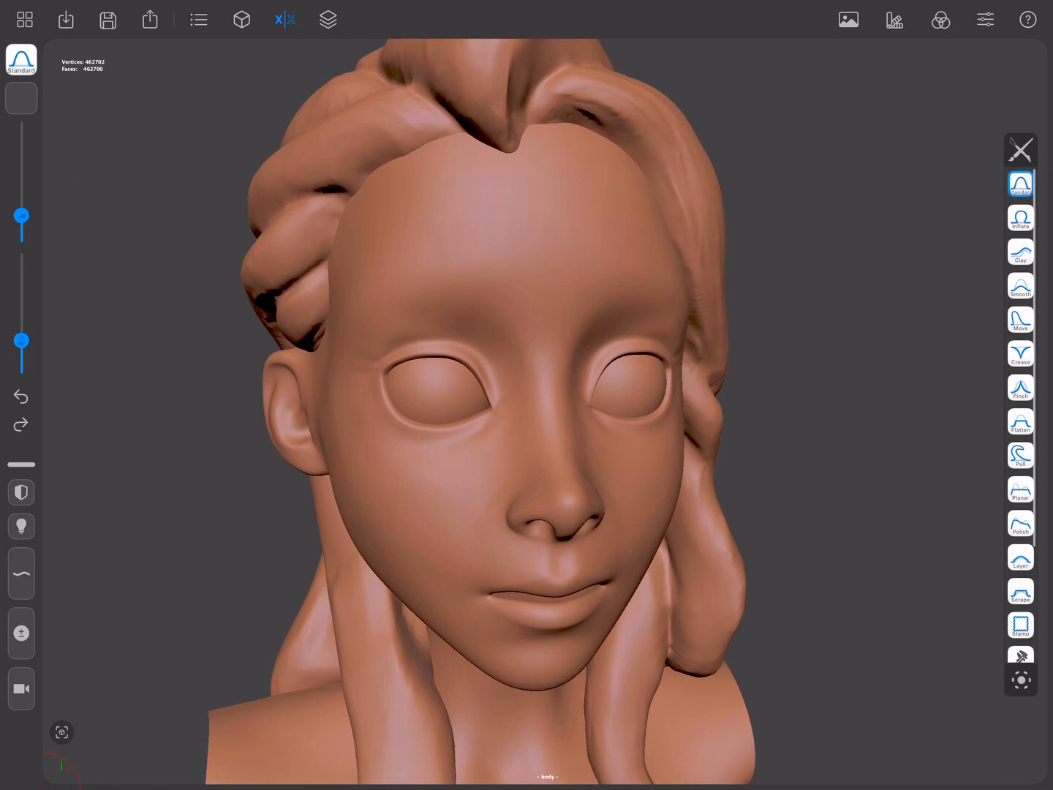
{"action": "left_click", "coordinate": [21, 492]}
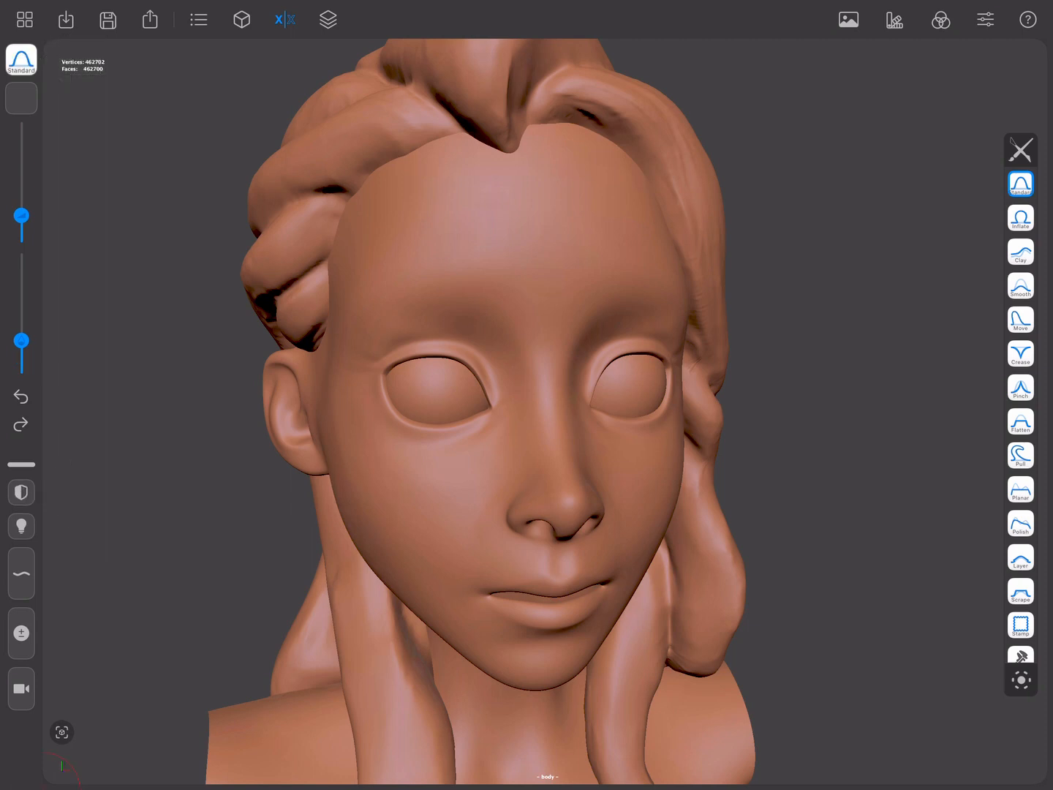
{"action": "left_click", "coordinate": [21, 490]}
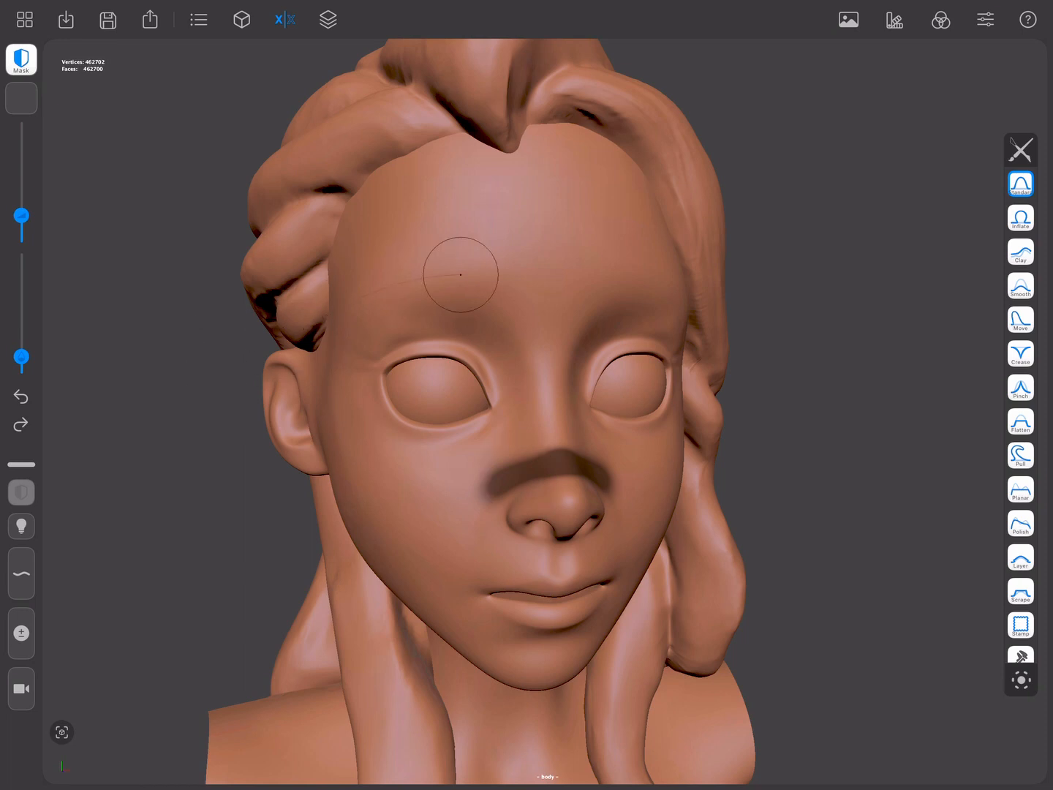
Step: Lasso-trace a mask outline from the left temple over the brow toward the nose
{"action": "left_click_drag", "start_coordinate": [458, 275], "coordinate": [549, 378]}
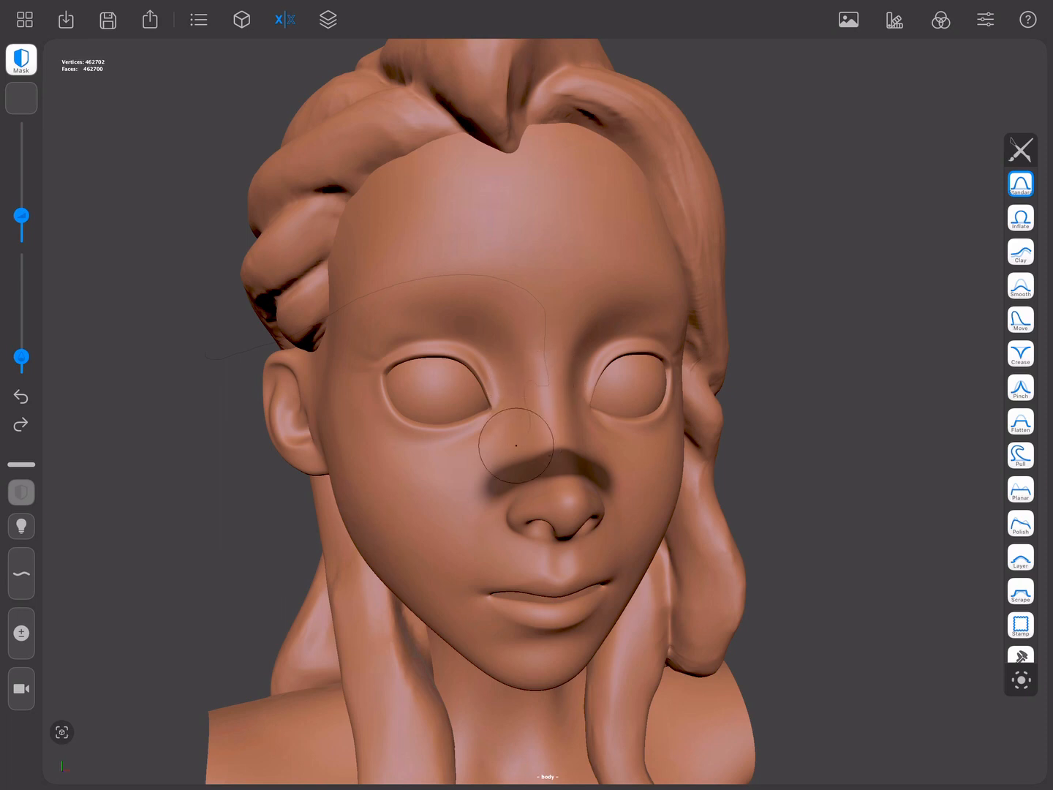
{"action": "mouse_move", "coordinate": [355, 464]}
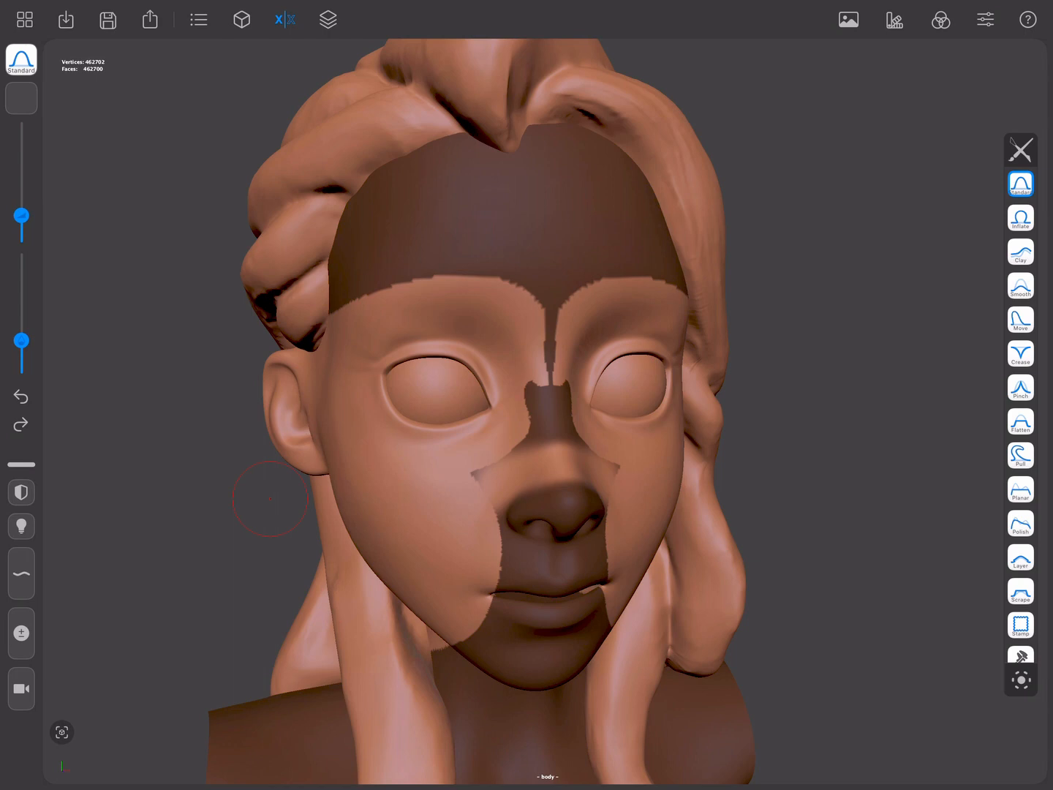
Step: Switch the mask mode to erase and clear the mask below the nose bridge
{"action": "left_click", "coordinate": [21, 491]}
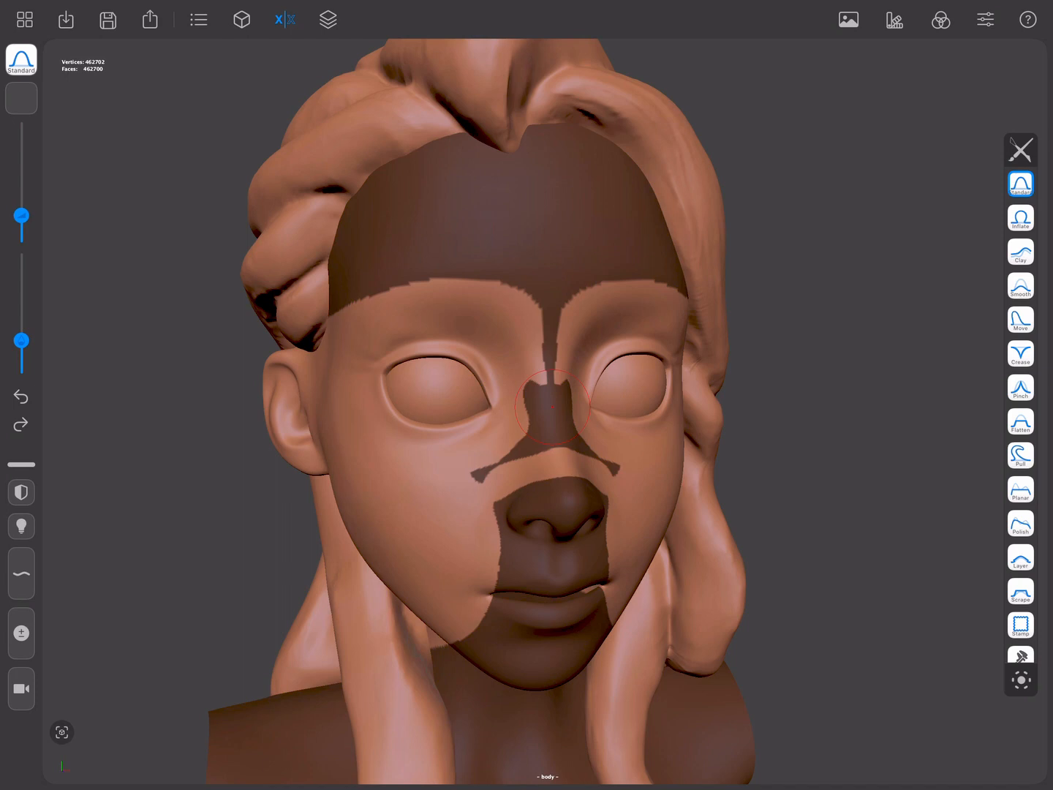
{"action": "left_click", "coordinate": [20, 492]}
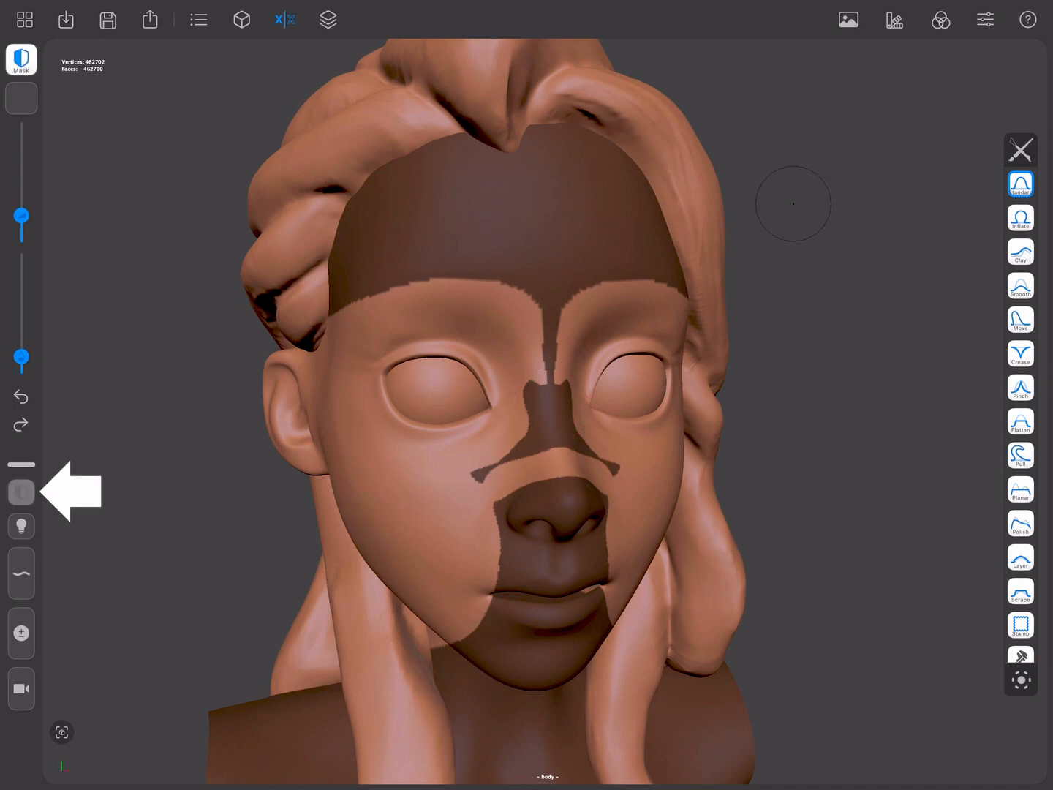
{"action": "left_click", "coordinate": [21, 491]}
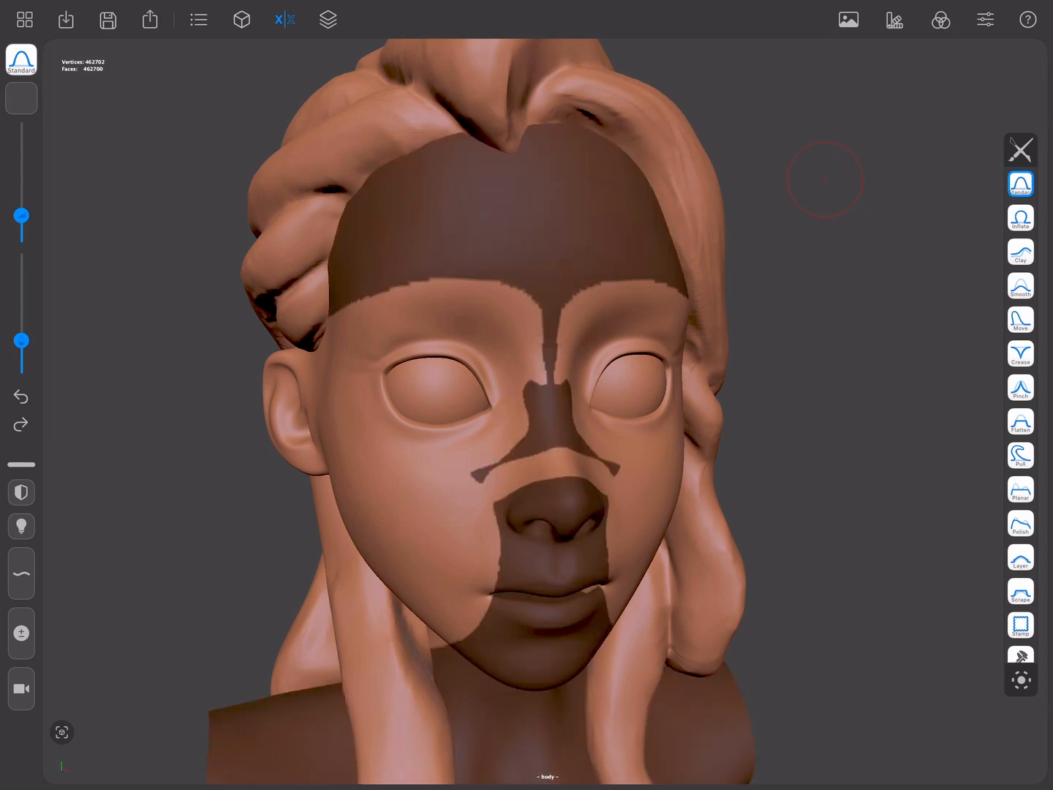
{"action": "left_click", "coordinate": [242, 20]}
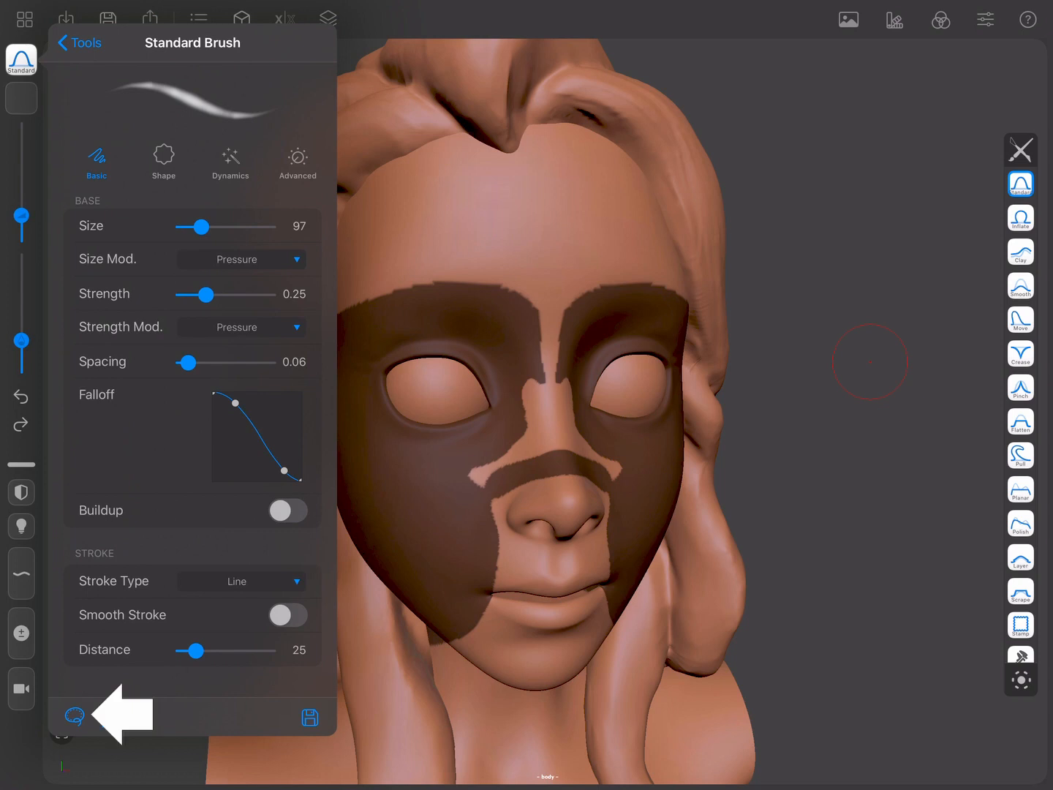
Step: Set the mask shape to Rectangle and mask a straight strip across the forehead
{"action": "left_click", "coordinate": [73, 716]}
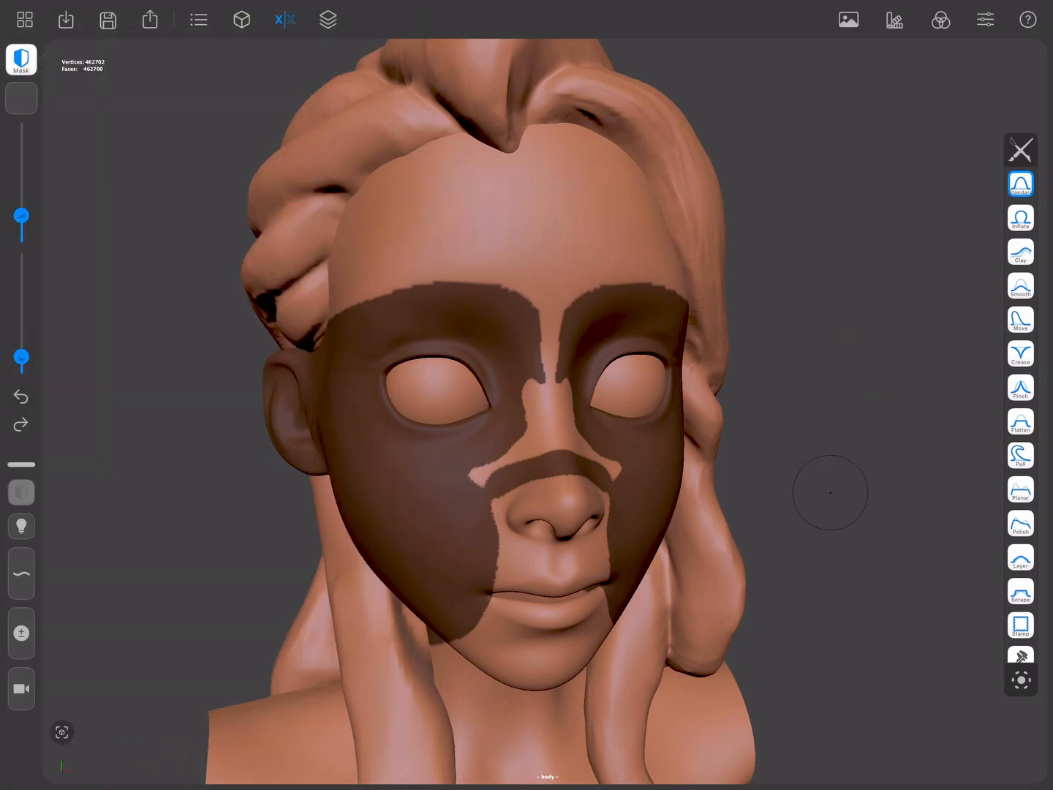
{"action": "left_click_drag", "start_coordinate": [830, 493], "coordinate": [526, 239]}
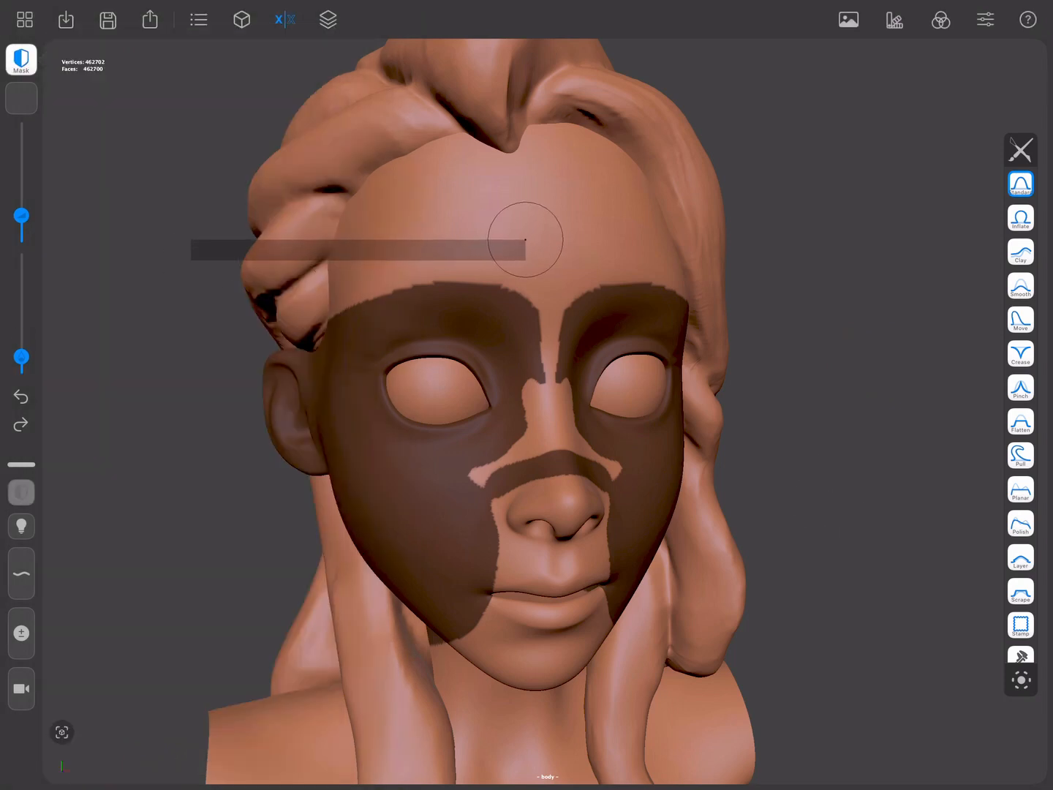